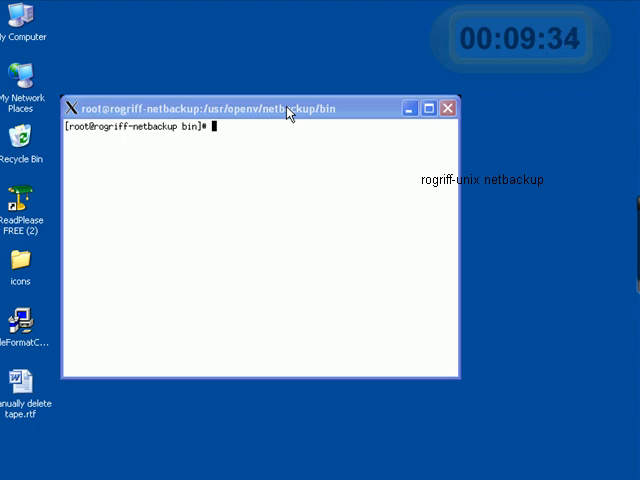
mouse_move(345, 155)
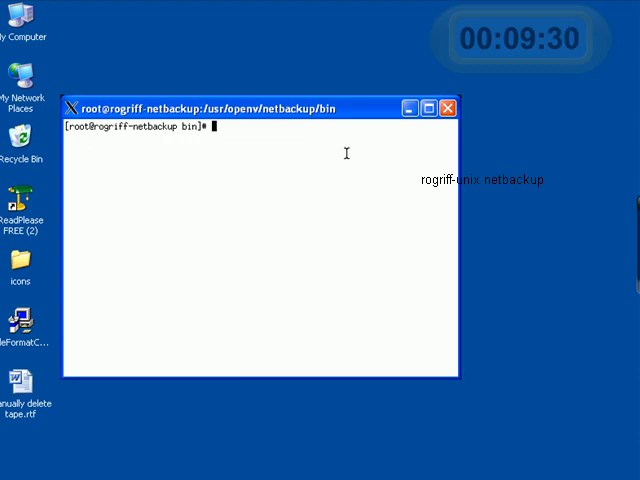
Step: Change to /usr/openv/netbackup/bin and confirm the location with pwd
type("cd /usr")
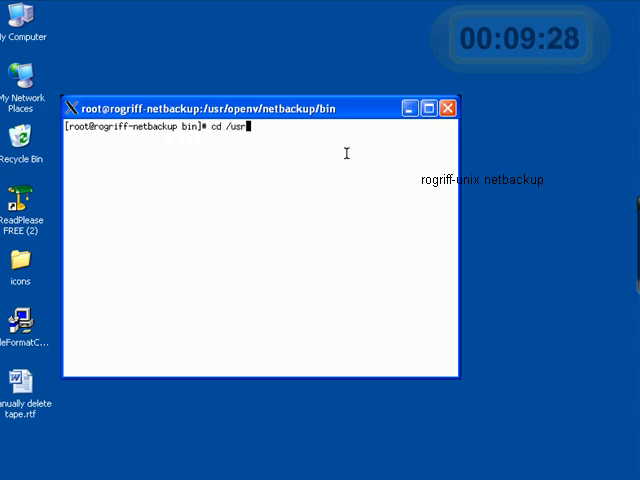
type("/openv")
type("ls")
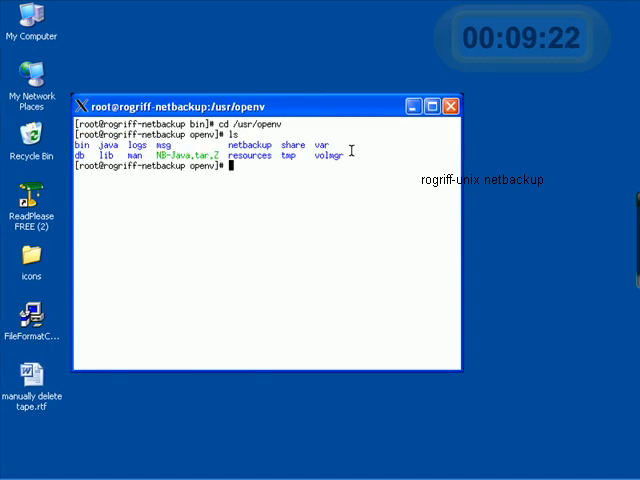
type("cd netbackup/bin")
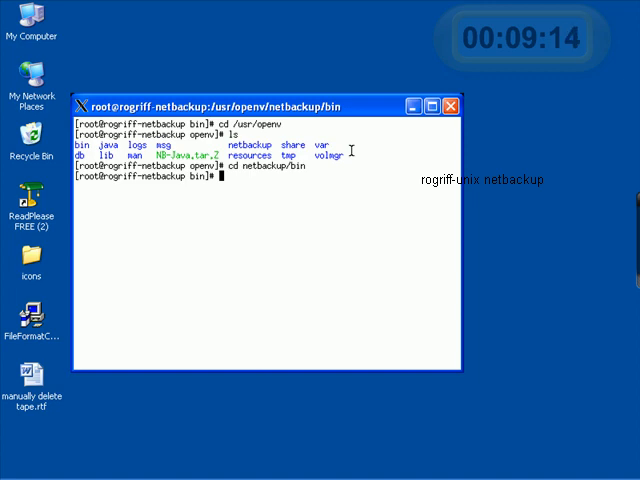
type("pwd")
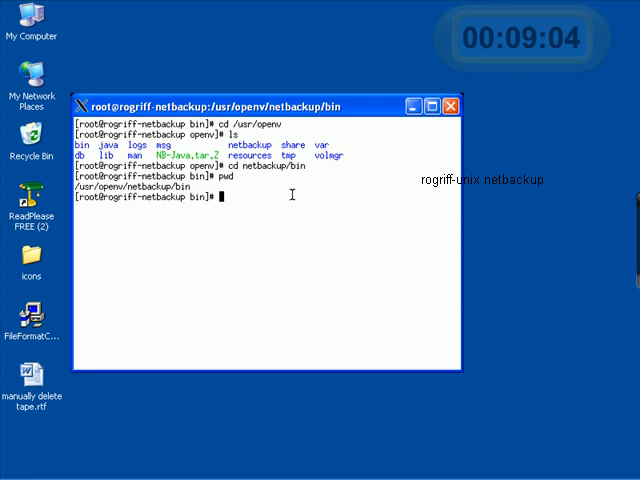
Step: Enter the ./jnbSA console launcher command at the prompt
type("./")
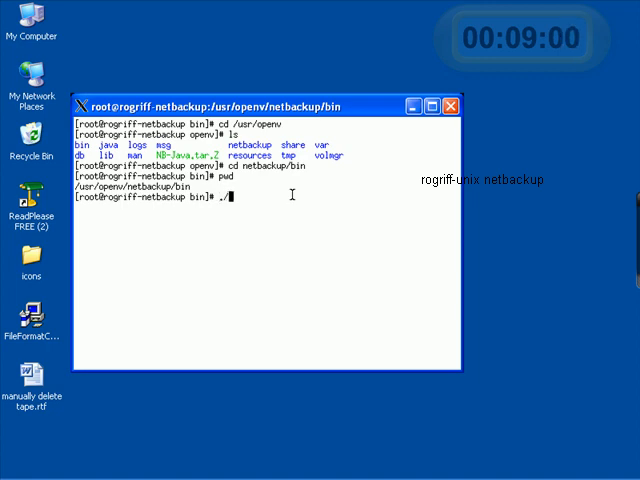
type("j")
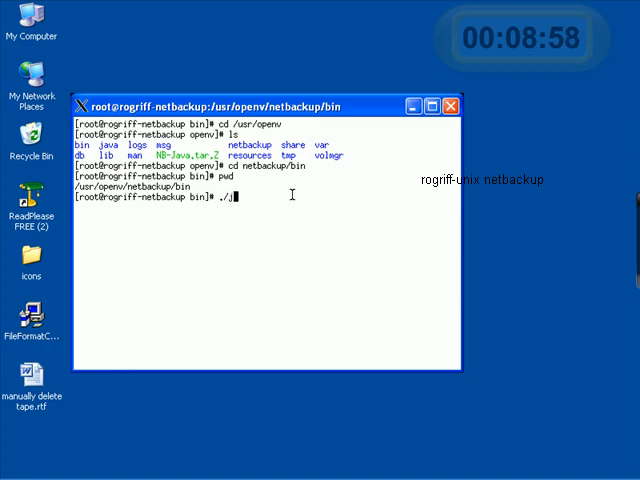
type("nb")
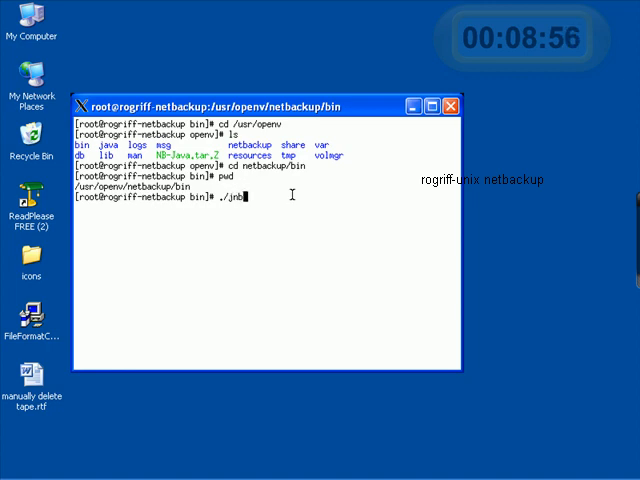
type("SA")
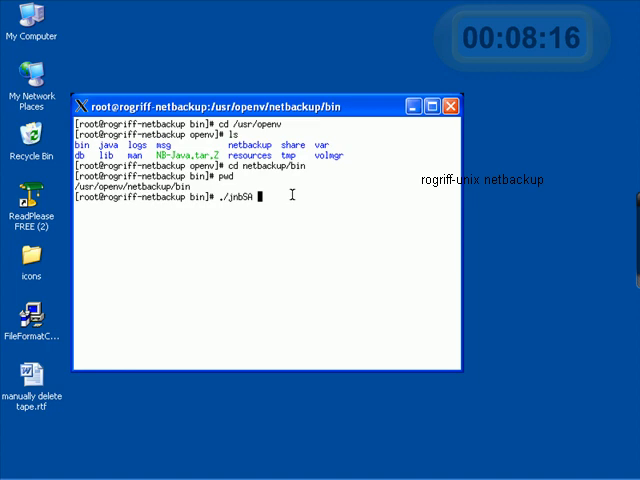
Step: Run jnbSA and log in as root to host rogriff-netbackup
key("Return")
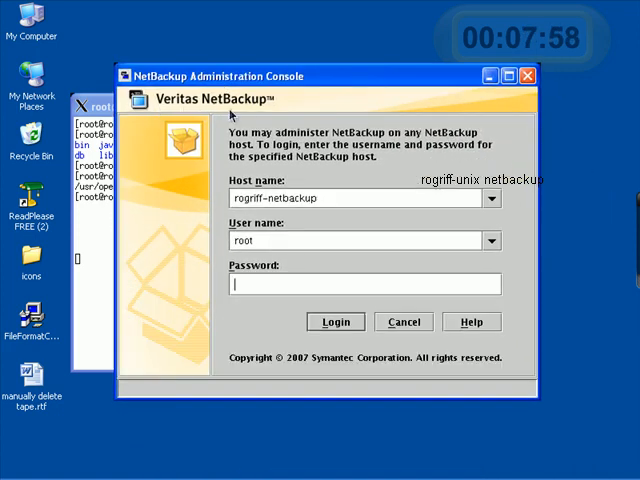
mouse_move(518, 247)
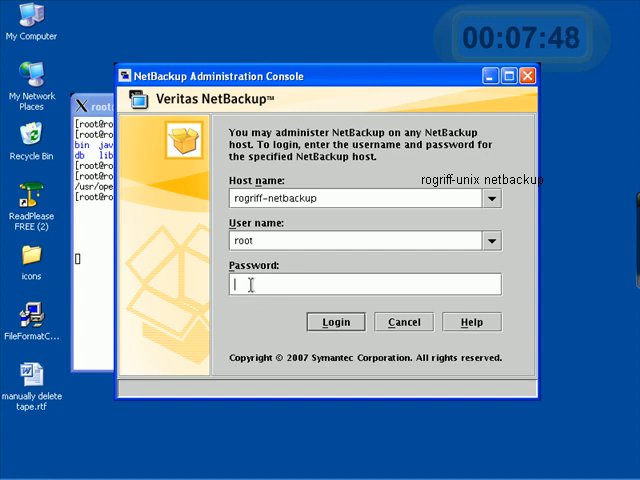
type("**")
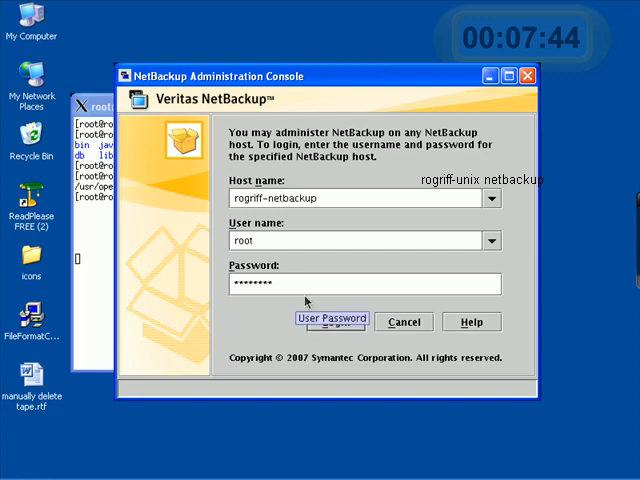
left_click(334, 321)
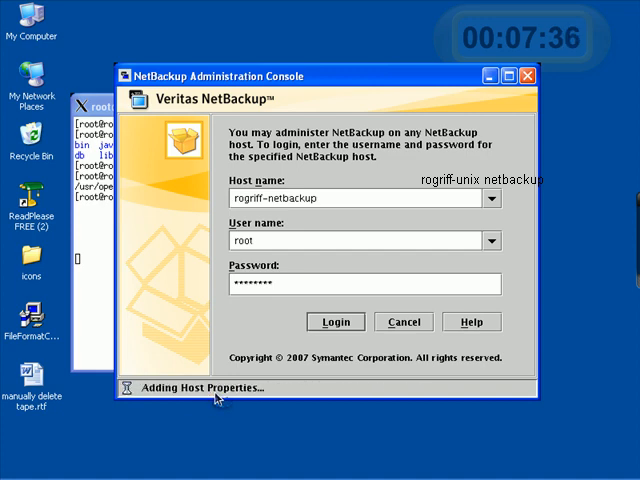
Step: Complete login to reach the rogriff-netbackup console with its Getting Started tasks
left_click(336, 322)
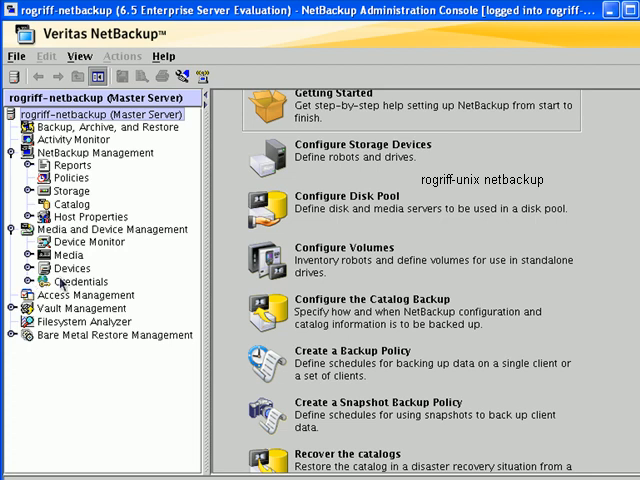
mouse_move(80, 268)
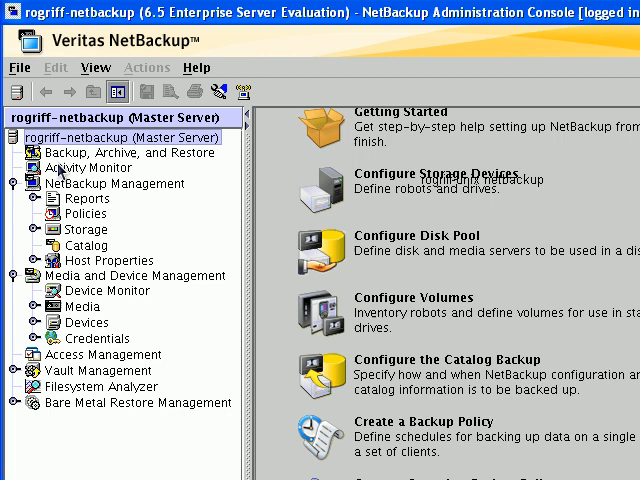
left_click(84, 169)
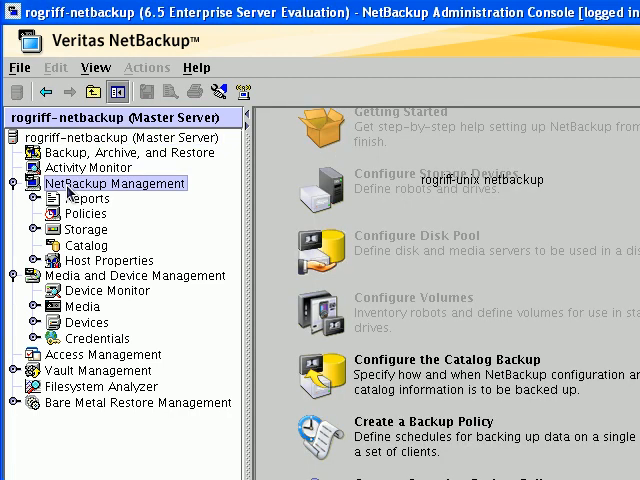
left_click(81, 309)
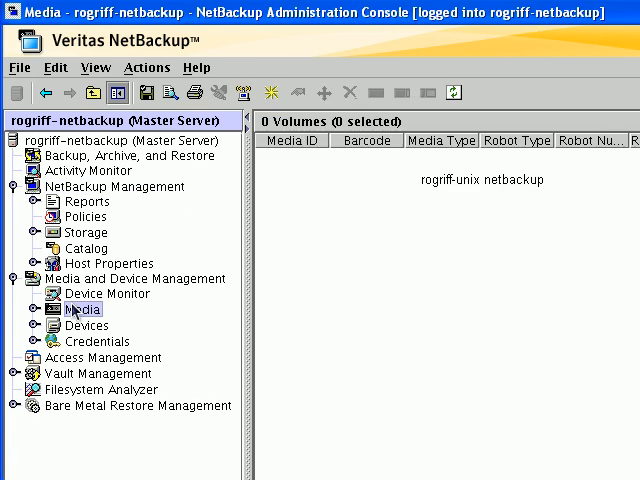
mouse_move(61, 158)
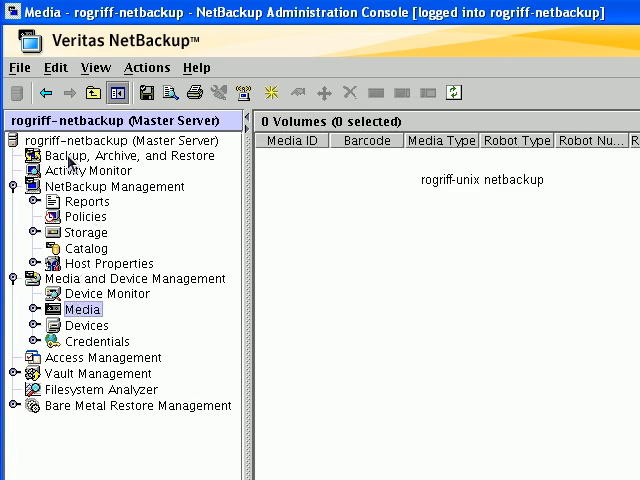
mouse_move(89, 345)
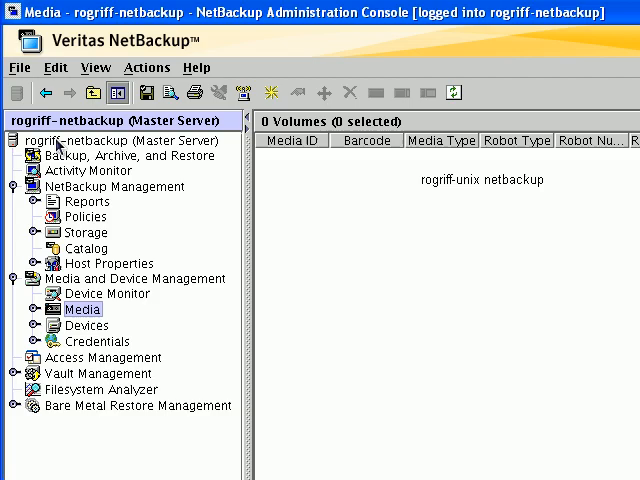
left_click(110, 137)
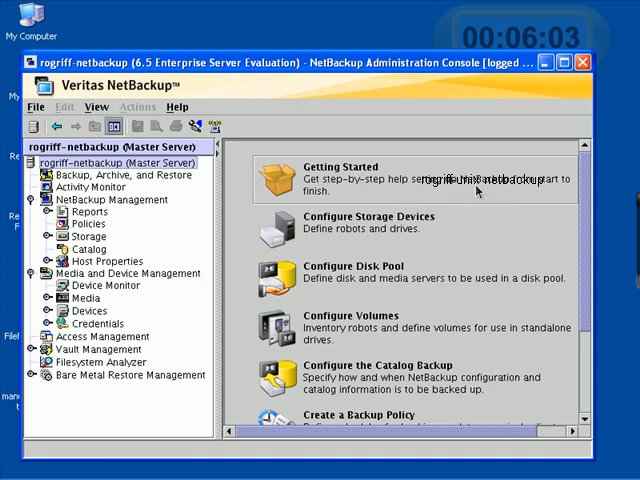
Step: Launch the Getting Started Wizard from the right pane
left_click(335, 172)
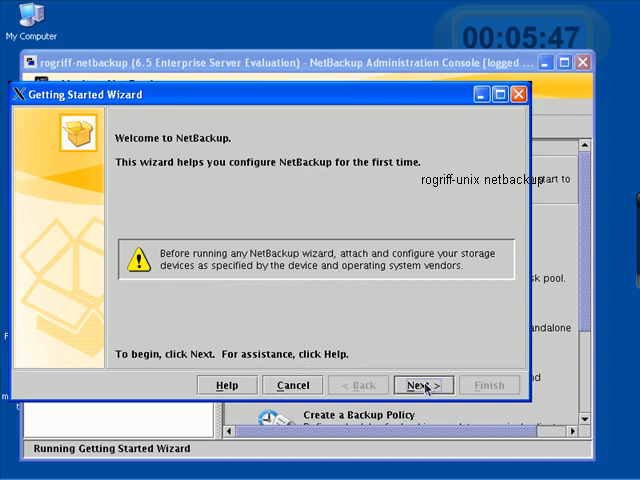
Step: Advance past the welcome page into Step 1, Configure Storage Devices
left_click(424, 384)
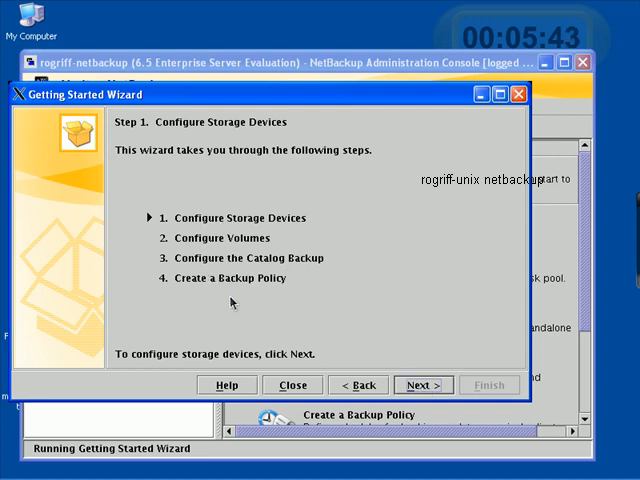
mouse_move(265, 295)
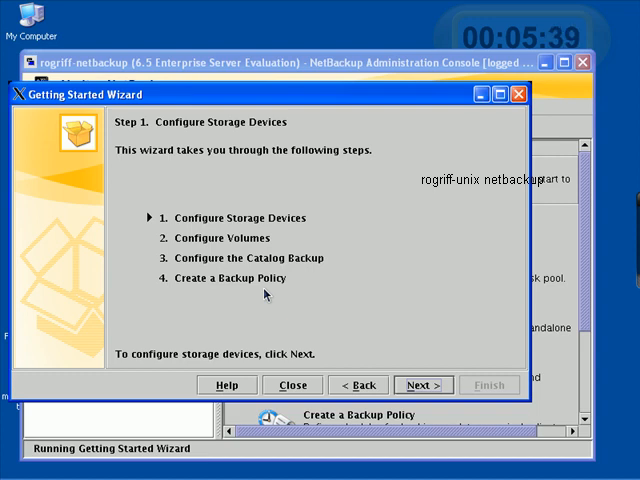
mouse_move(290, 225)
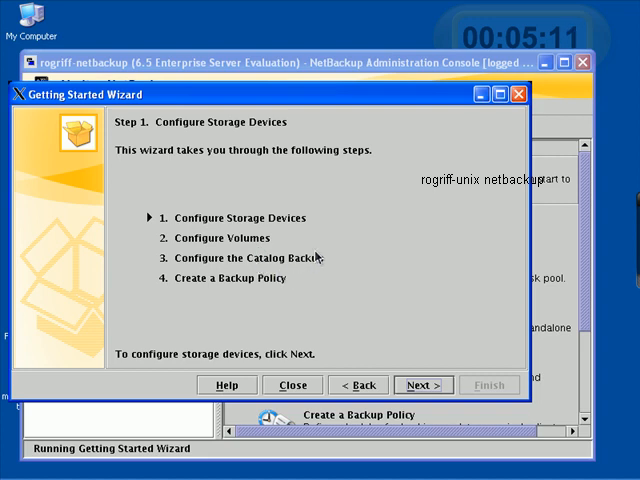
mouse_move(303, 270)
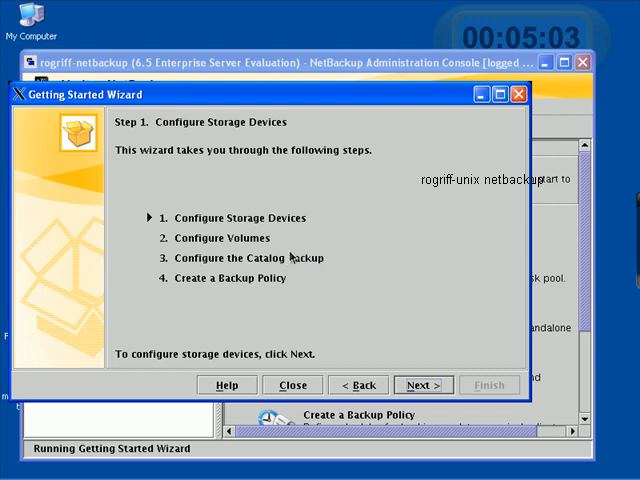
mouse_move(227, 300)
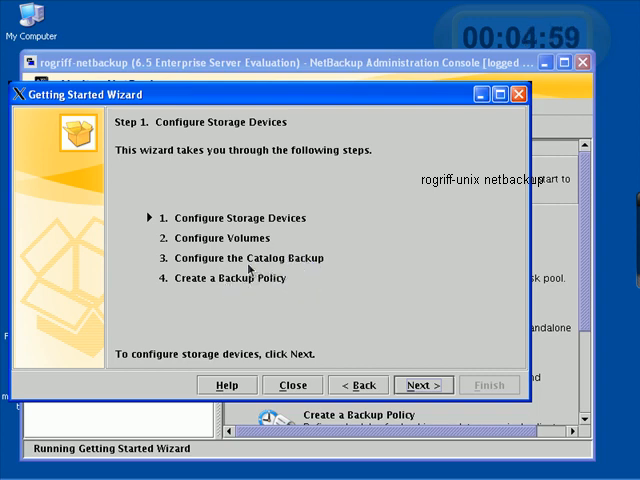
mouse_move(232, 284)
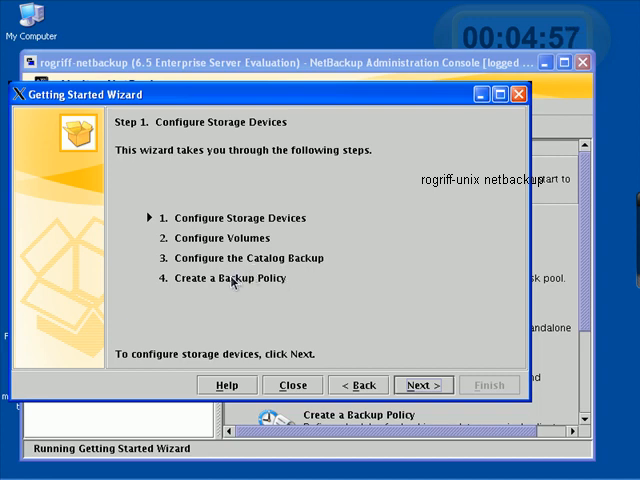
mouse_move(283, 289)
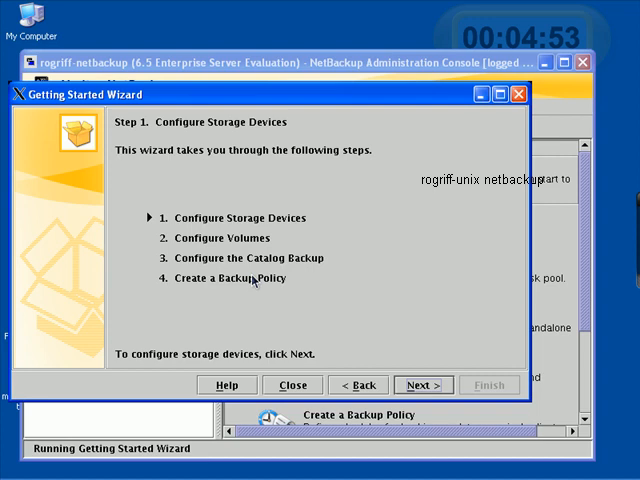
mouse_move(260, 295)
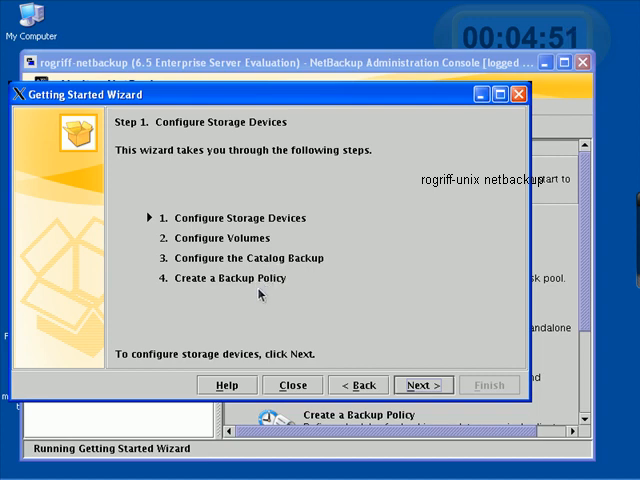
mouse_move(188, 234)
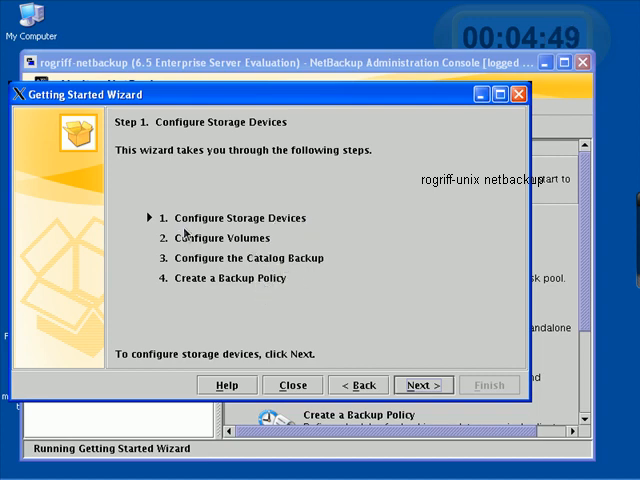
mouse_move(323, 309)
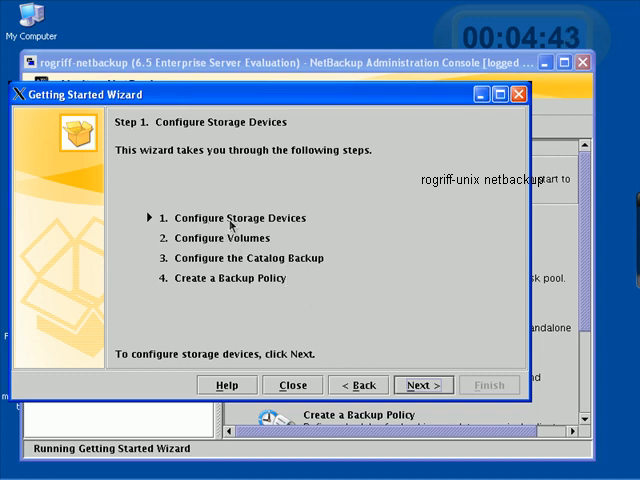
mouse_move(280, 228)
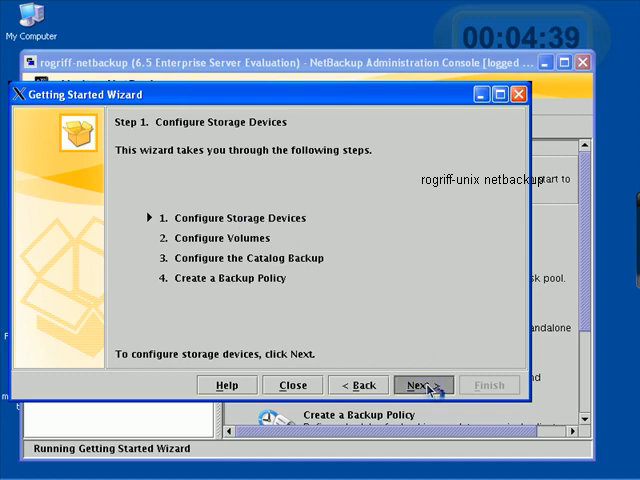
left_click(425, 385)
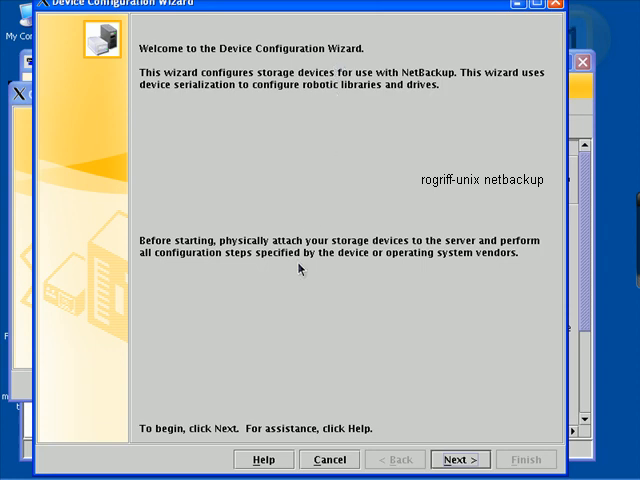
mouse_move(374, 247)
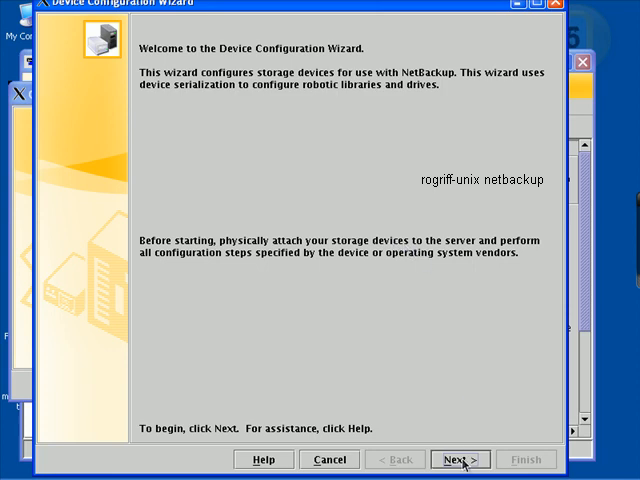
Step: Move past the Device Configuration Wizard welcome page to Device Hosts
left_click(464, 460)
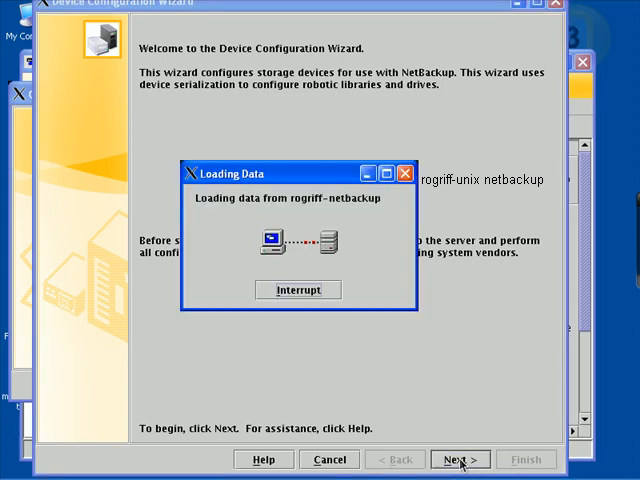
left_click(467, 459)
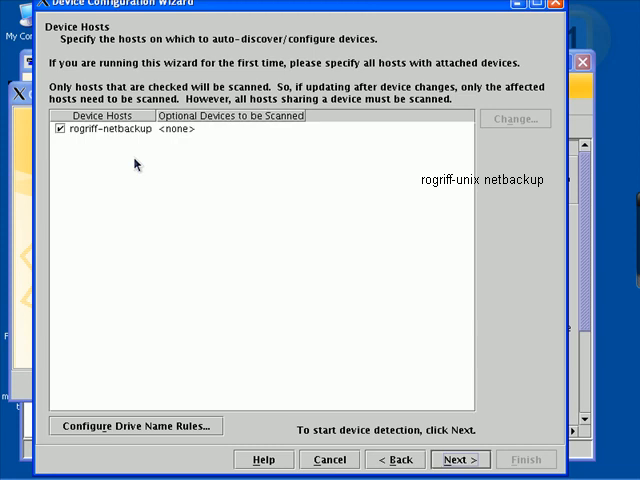
mouse_move(168, 76)
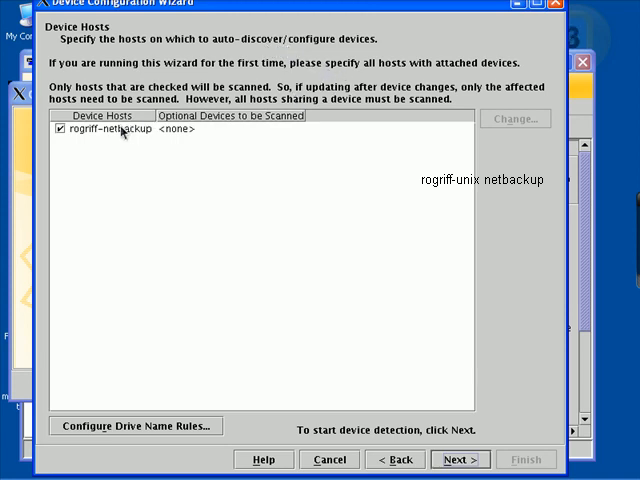
Step: Select host rogriff-netbackup and begin scanning it for devices
left_click(98, 137)
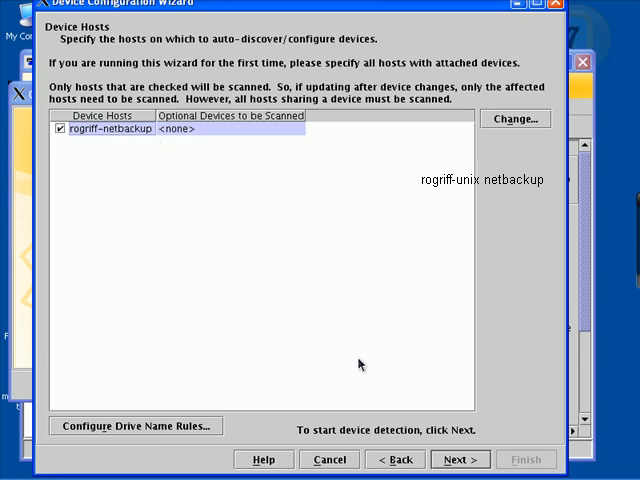
left_click(461, 459)
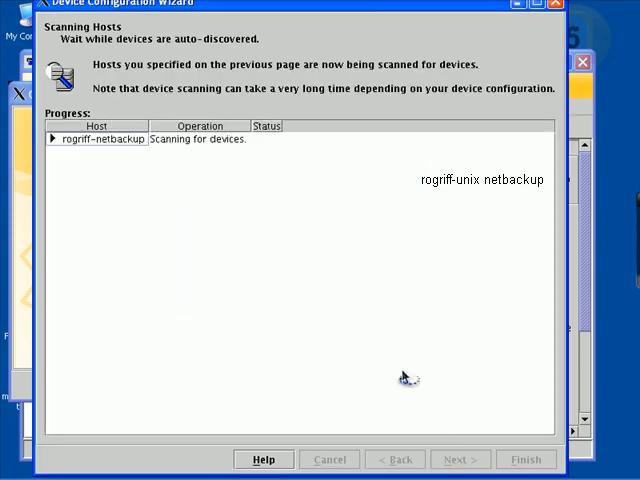
mouse_move(88, 118)
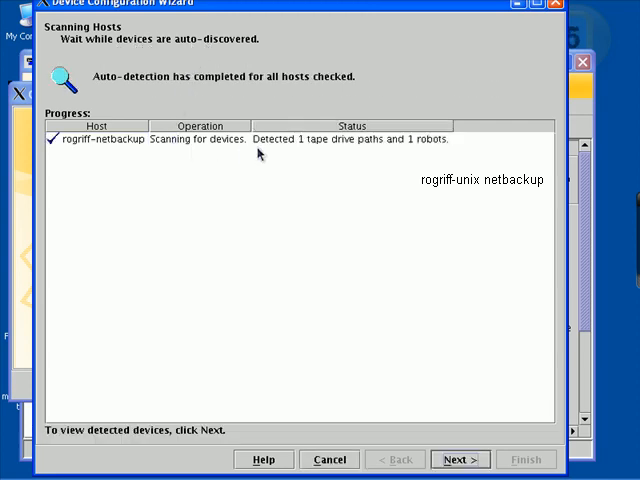
mouse_move(386, 157)
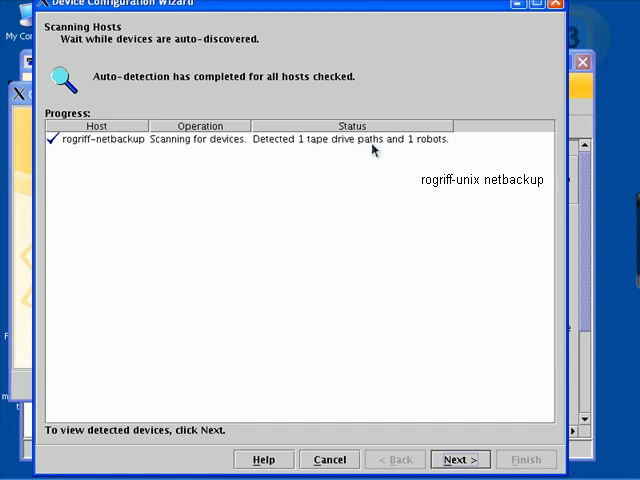
mouse_move(194, 160)
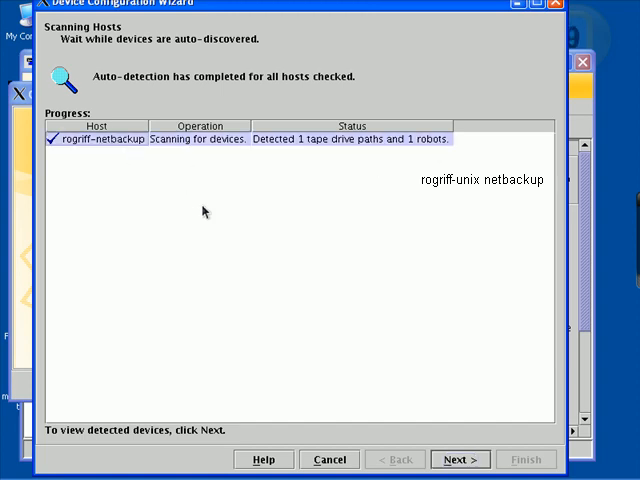
Step: Continue past scan results (1 drive path, 1 robot) and the empty SAN Clients page
left_click(460, 459)
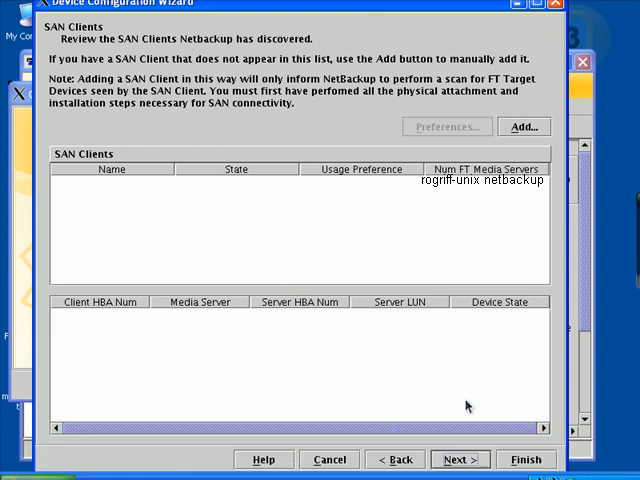
left_click(462, 458)
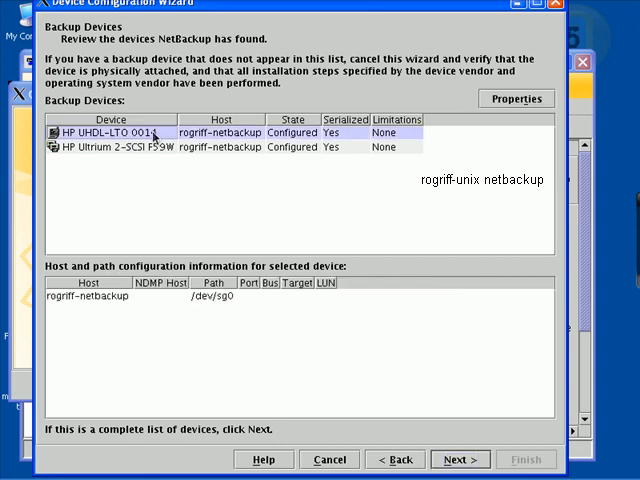
mouse_move(140, 135)
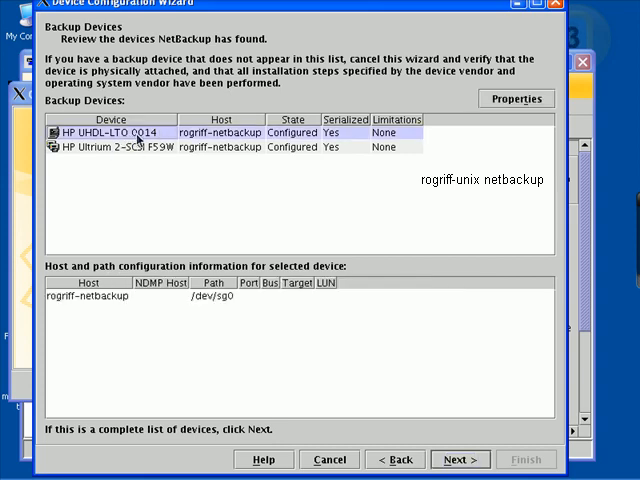
Step: Check paths for HP UHDL-LTO 0014 and HP Ultrium 2-SCSI F59W, then select the robot
left_click(120, 147)
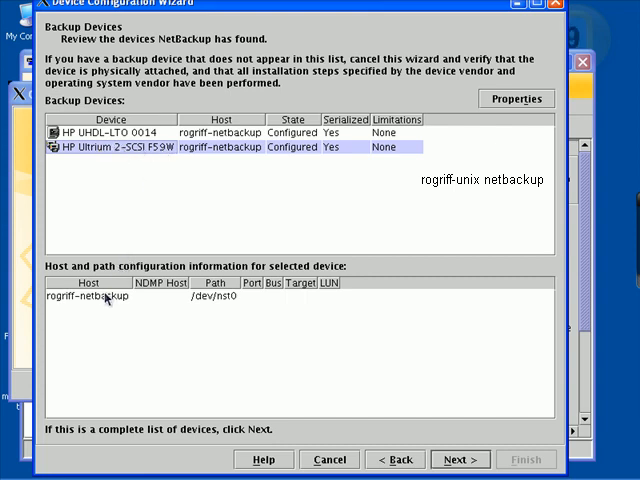
left_click(100, 296)
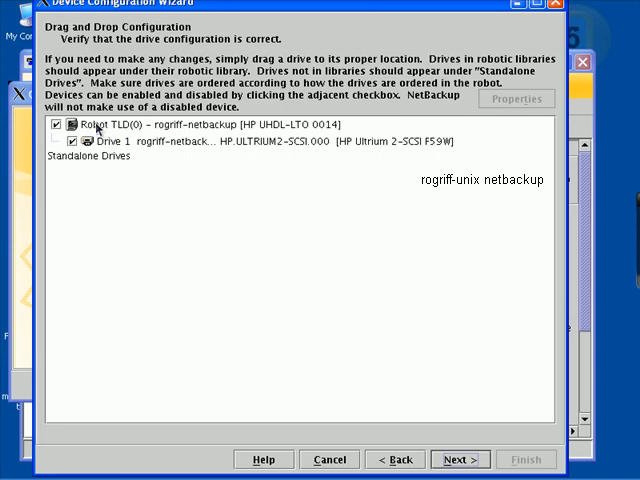
left_click(200, 124)
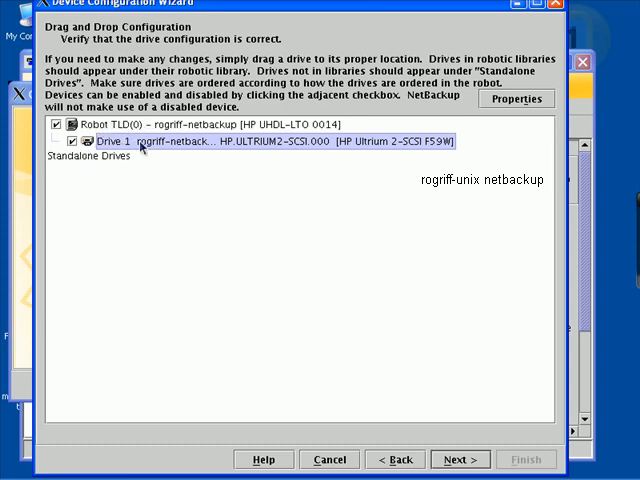
mouse_move(269, 162)
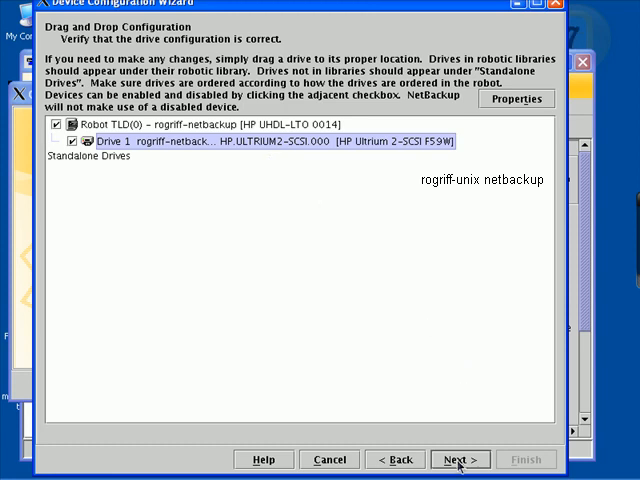
Step: Accept robot TLD(0) with Drive 1 beneath it and apply the configuration
left_click(463, 459)
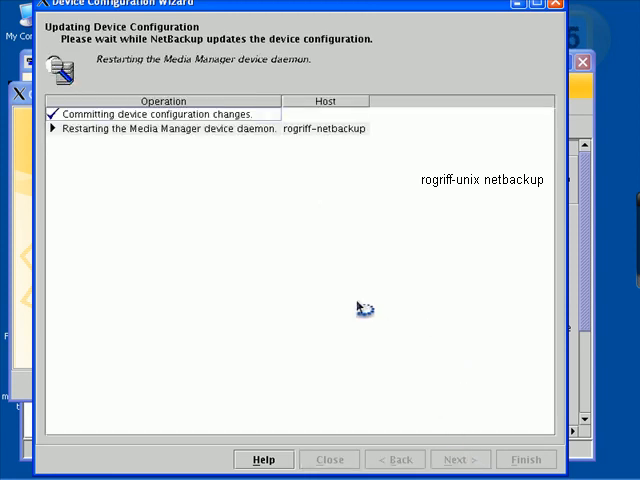
mouse_move(219, 143)
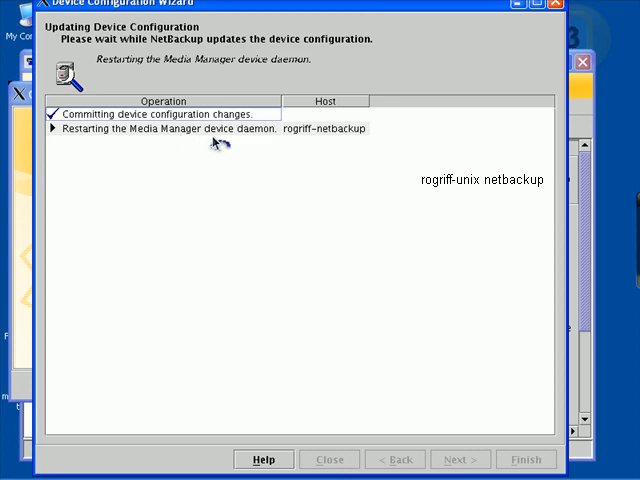
mouse_move(254, 150)
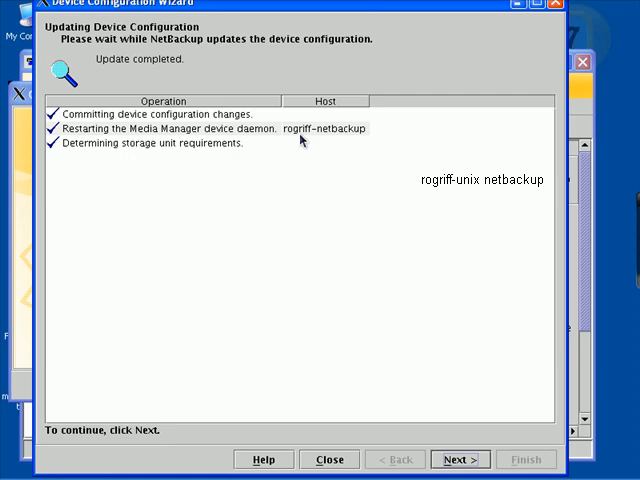
mouse_move(212, 158)
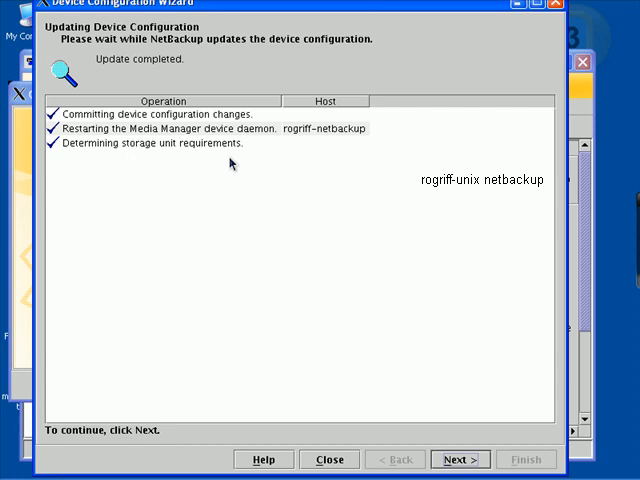
mouse_move(392, 23)
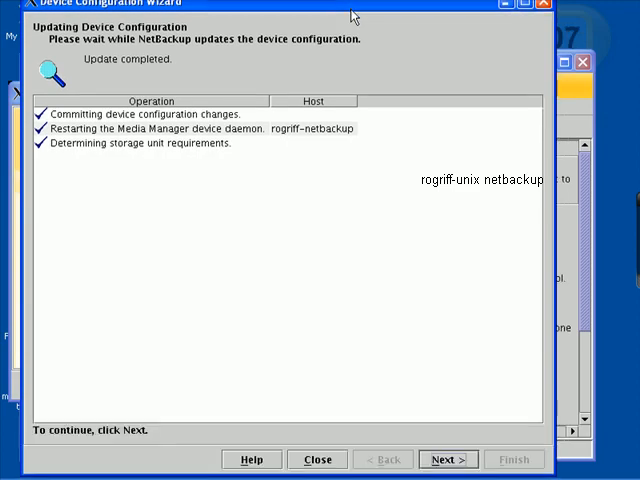
mouse_move(237, 187)
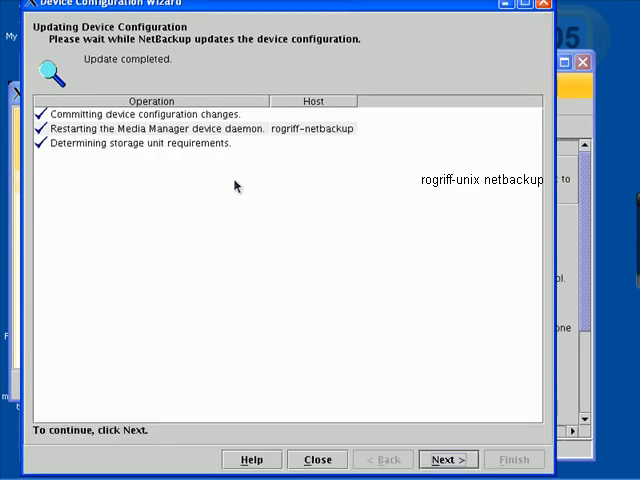
Step: After the device configuration update completes, advance the wizard to storage unit configuration
left_click(448, 458)
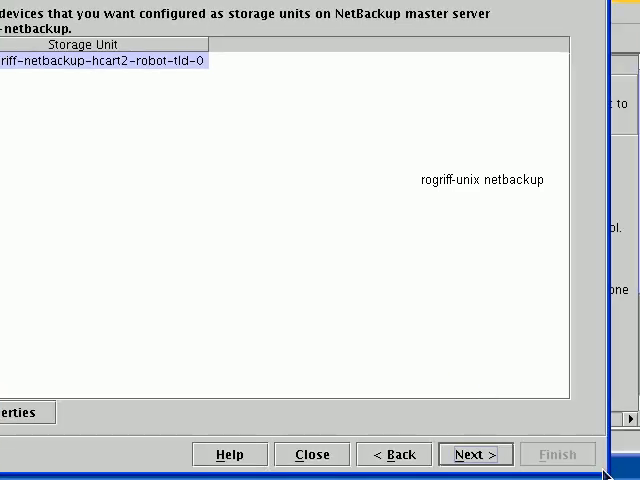
mouse_move(534, 392)
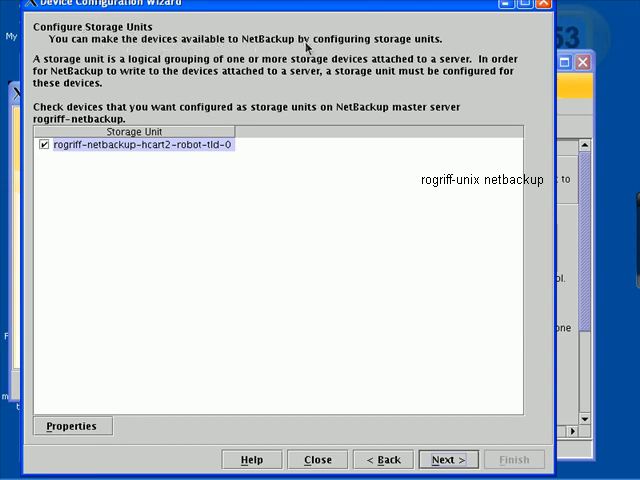
mouse_move(427, 49)
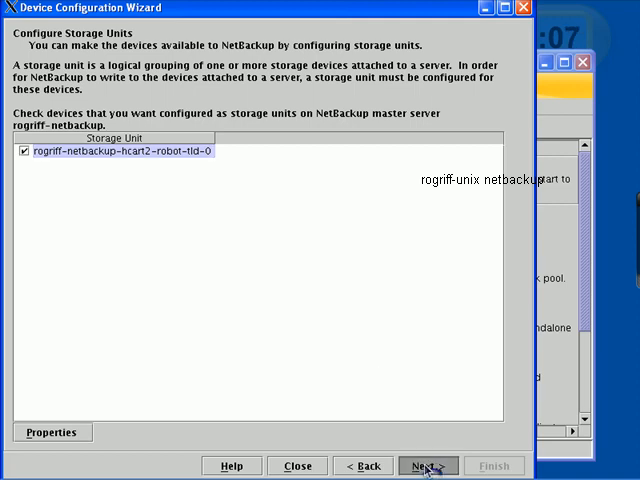
left_click(428, 465)
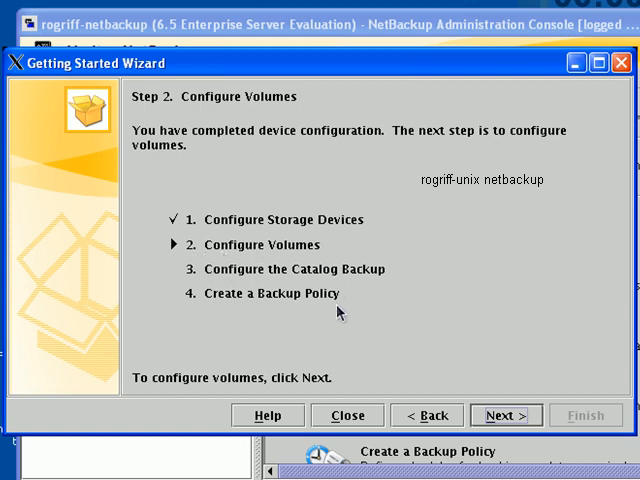
mouse_move(347, 312)
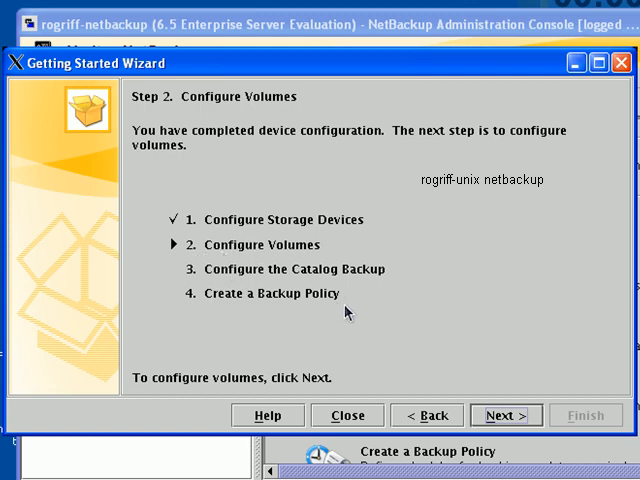